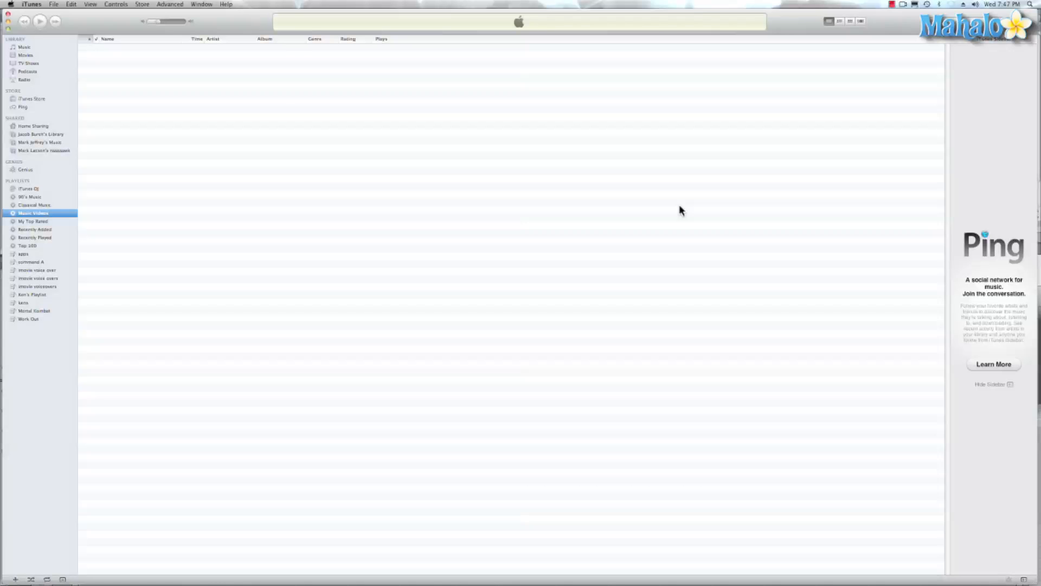
mouse_move(274, 219)
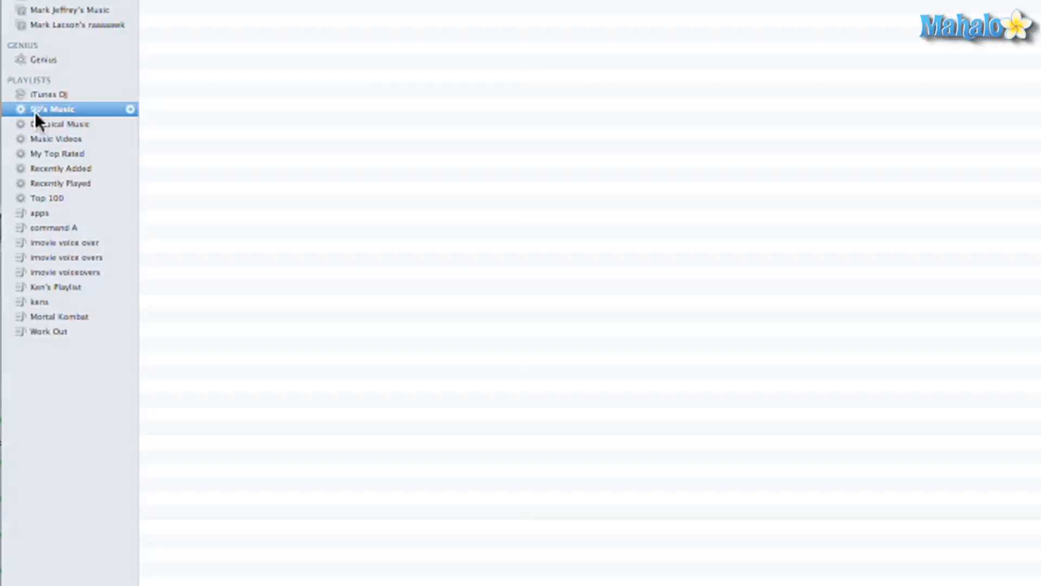
Edit the 90's Music smart playlist so its year range starts at 1980 and confirm the rules.
double_click(44, 109)
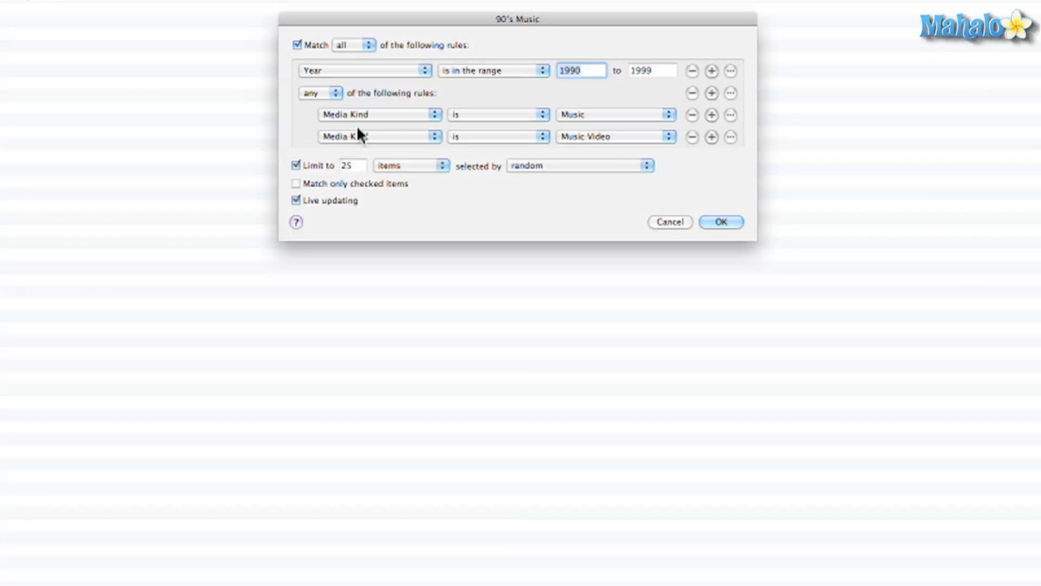
mouse_move(484, 83)
type("198")
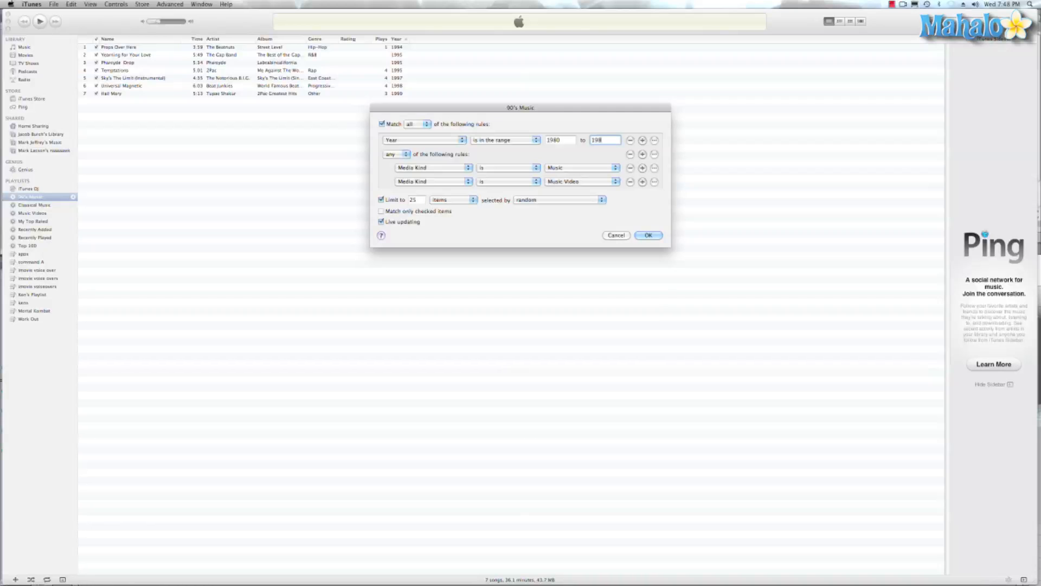
left_click(648, 236)
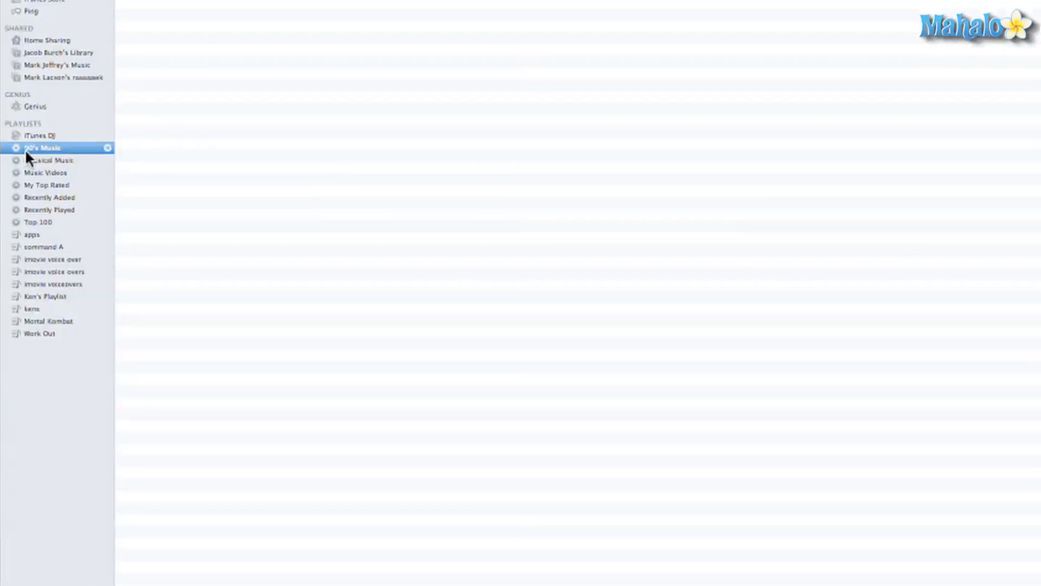
Rename the playlist 80's Music, view its 1984 song Buffalo Soldier, then show Classical Music.
double_click(40, 148)
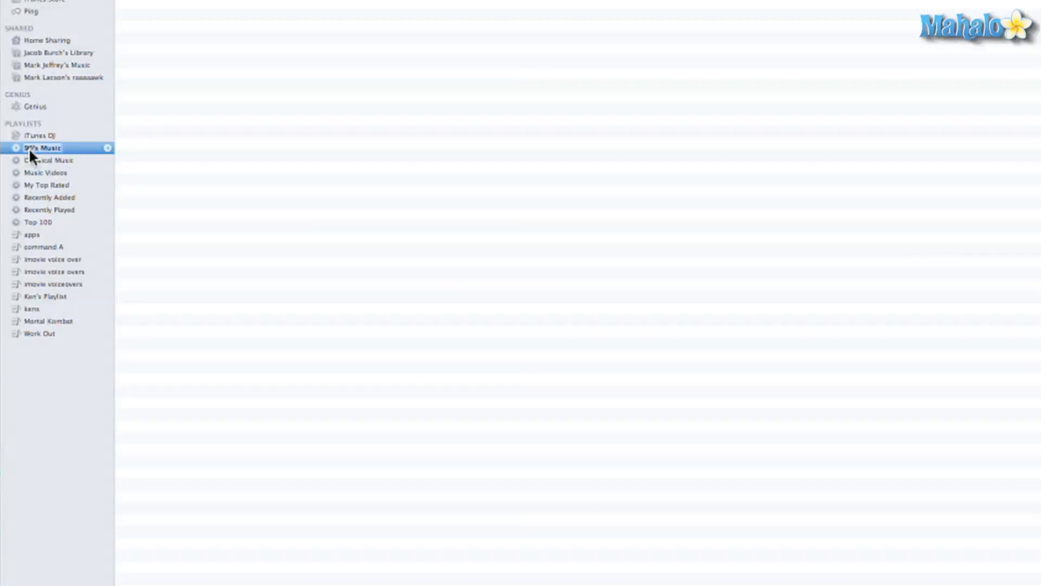
mouse_move(35, 176)
type("8")
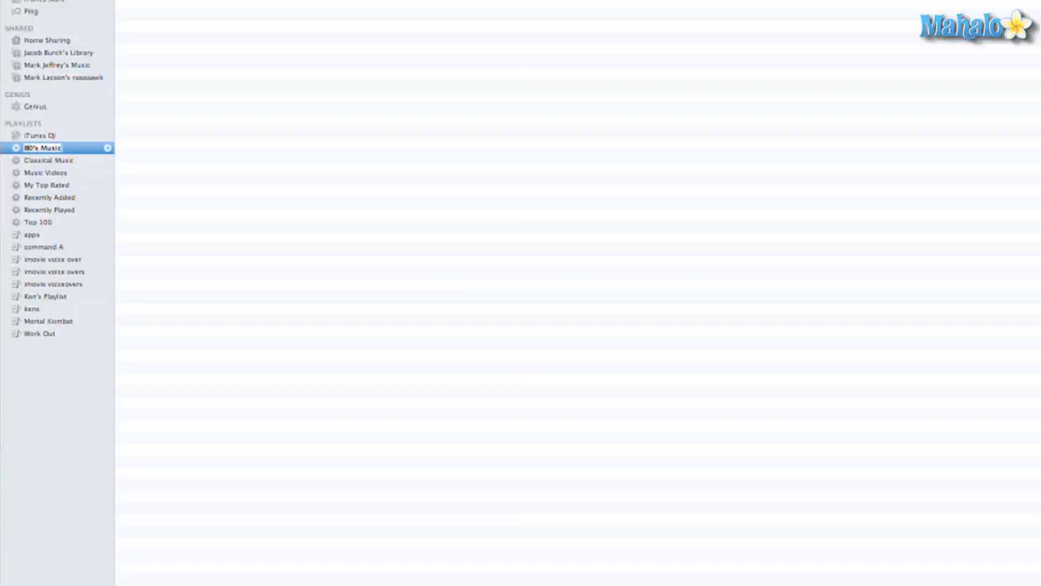
left_click(37, 202)
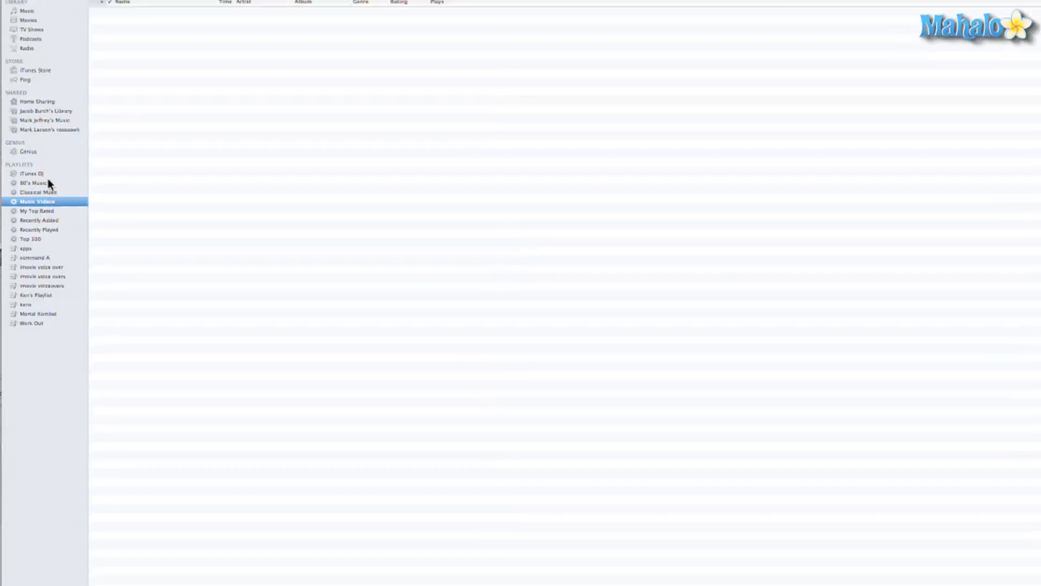
left_click(31, 196)
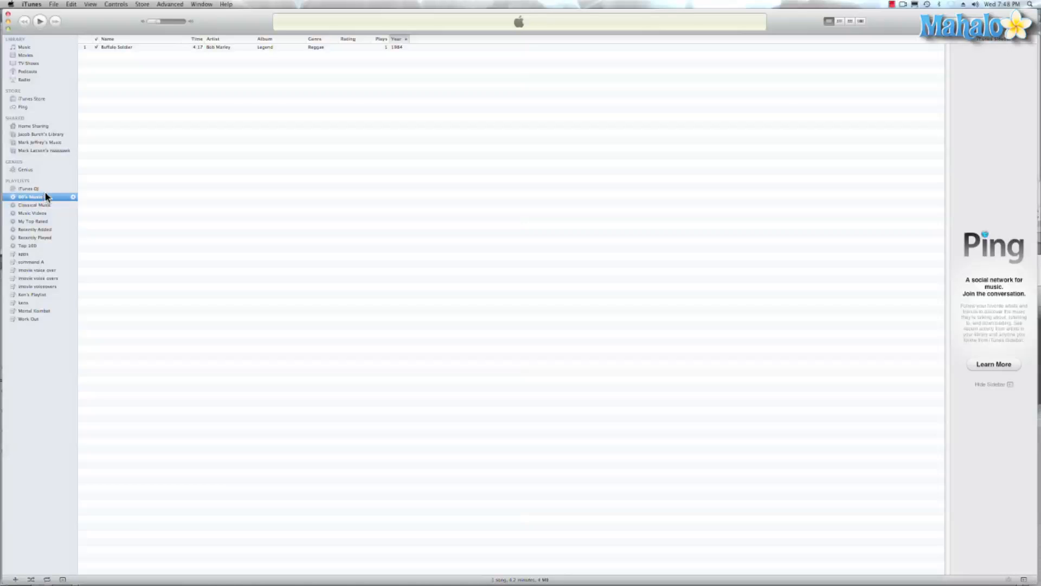
left_click(116, 47)
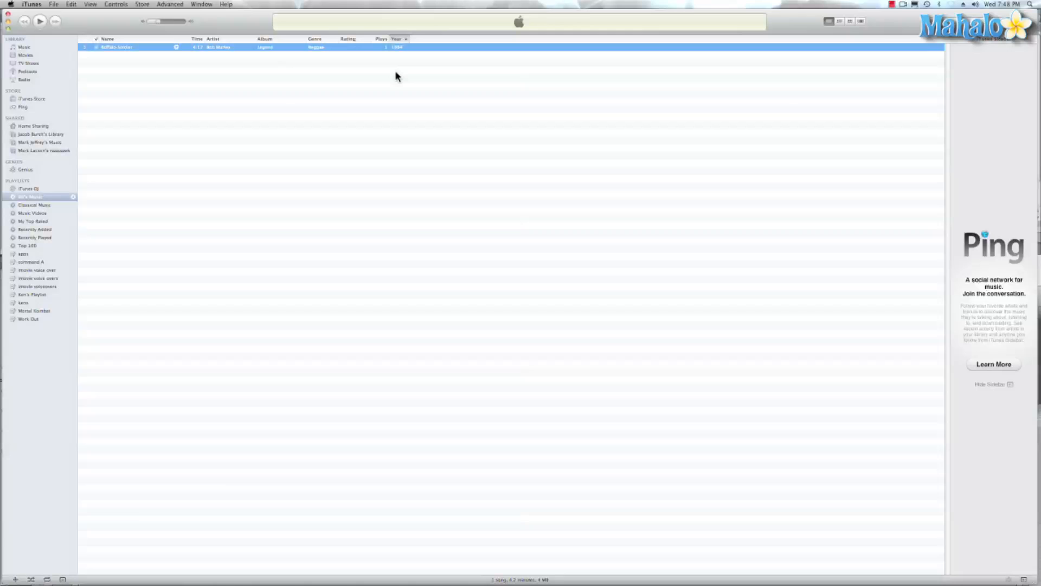
left_click(35, 205)
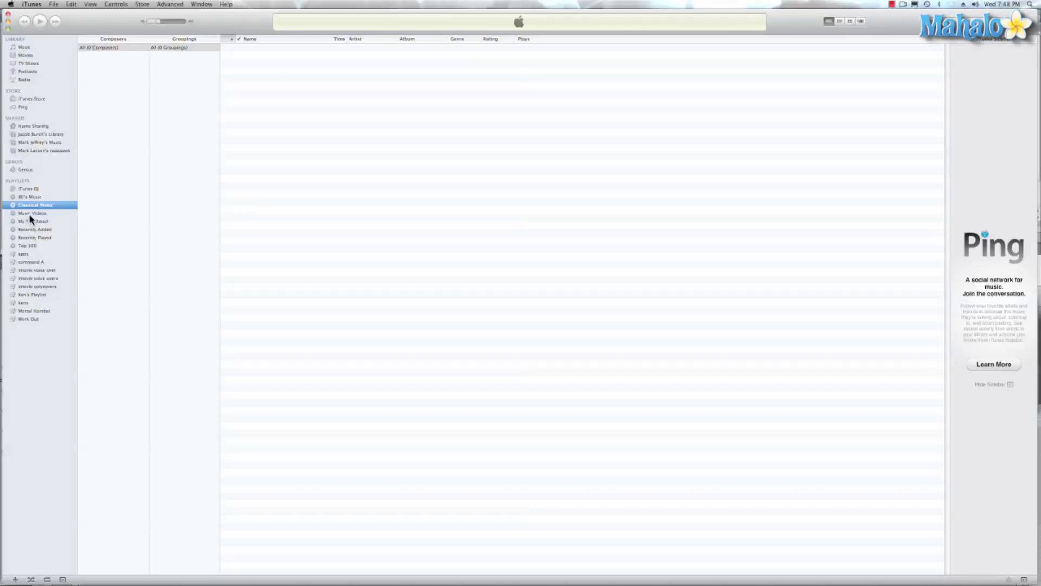
mouse_move(28, 220)
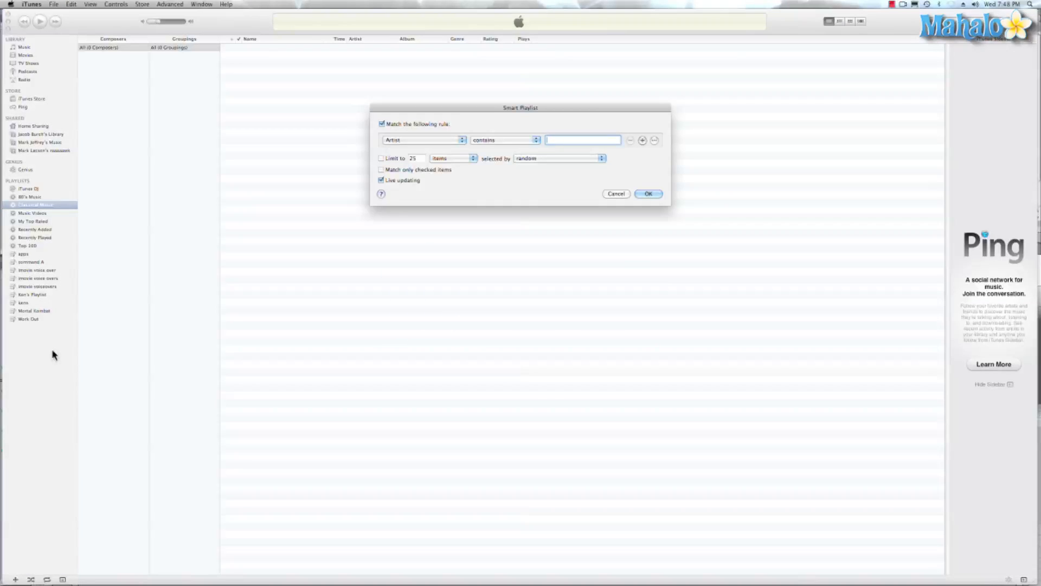
mouse_move(360, 171)
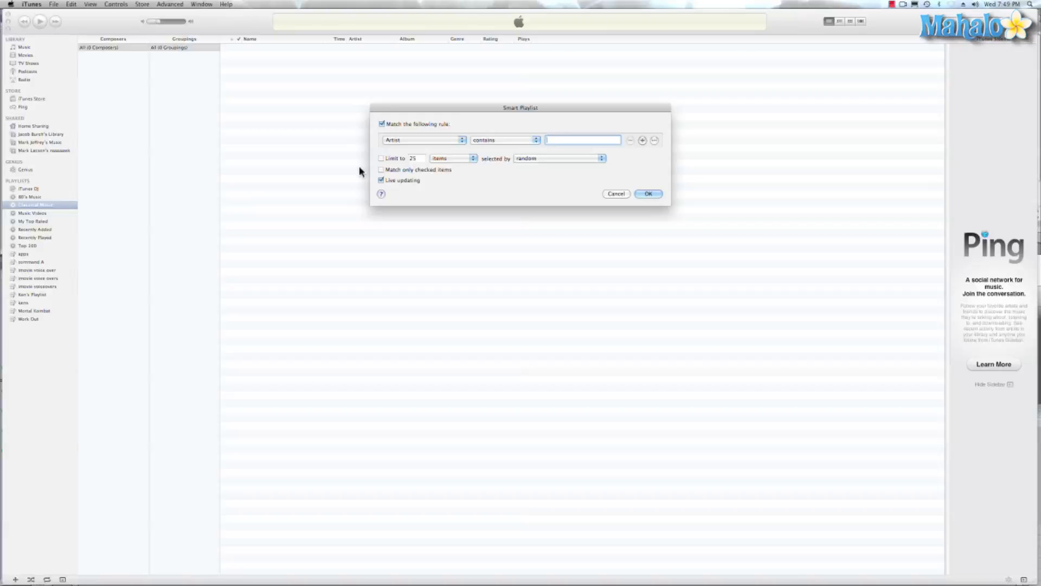
Create a smart playlist whose album artist contains 'Michael Jackson'.
left_click(424, 140)
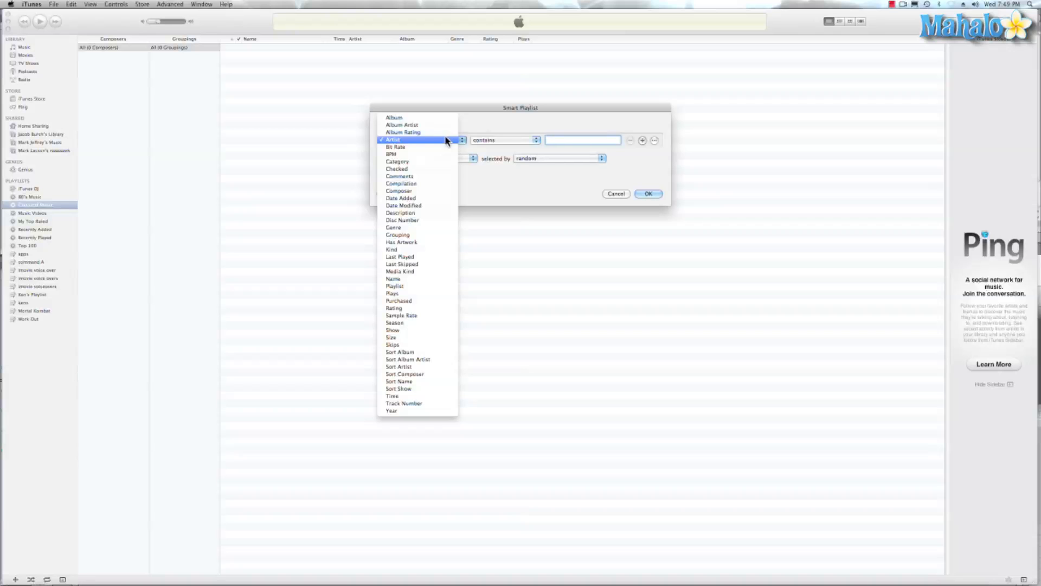
mouse_move(443, 144)
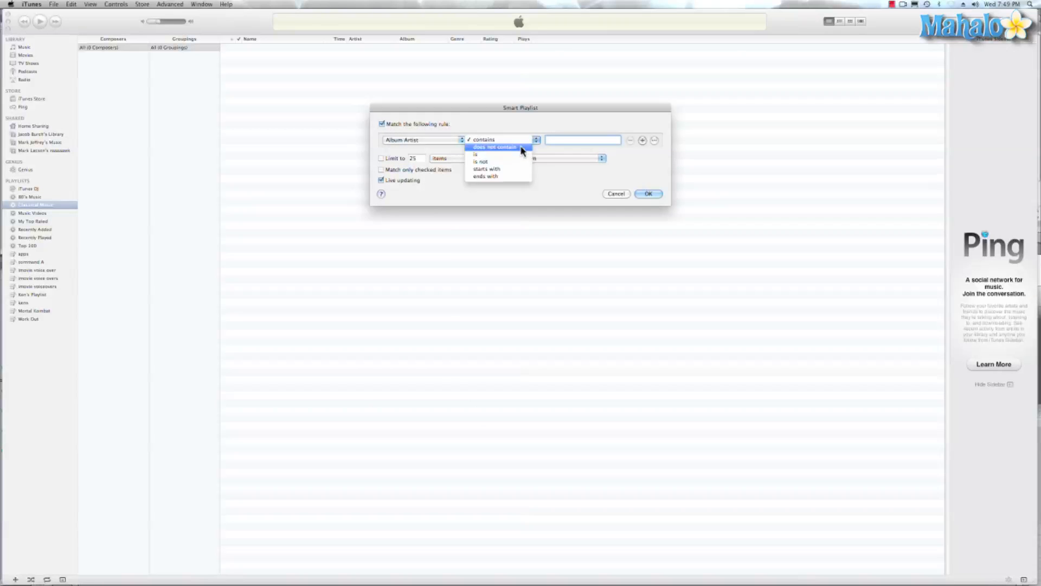
mouse_move(482, 140)
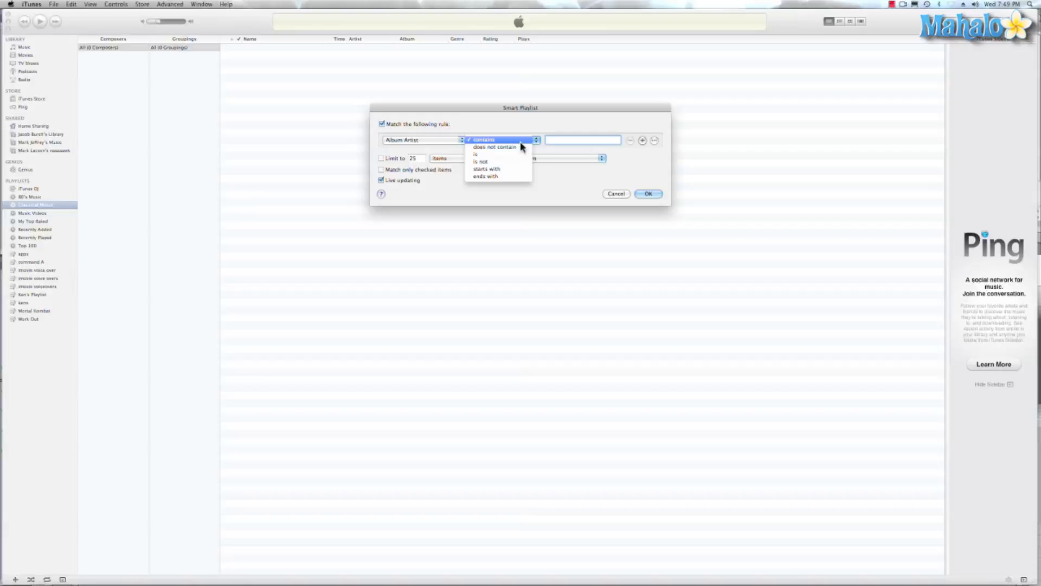
mouse_move(444, 143)
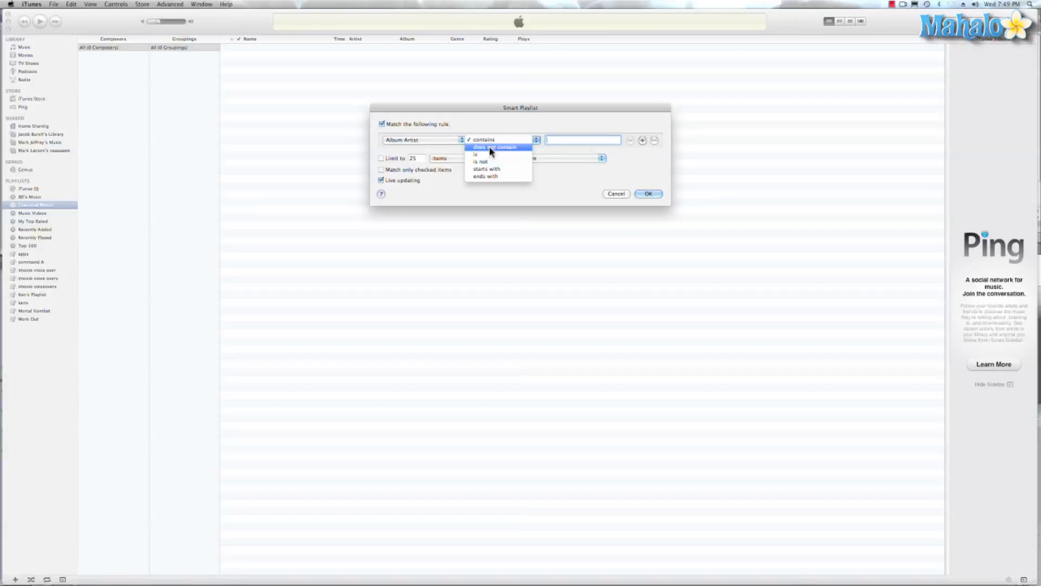
mouse_move(494, 141)
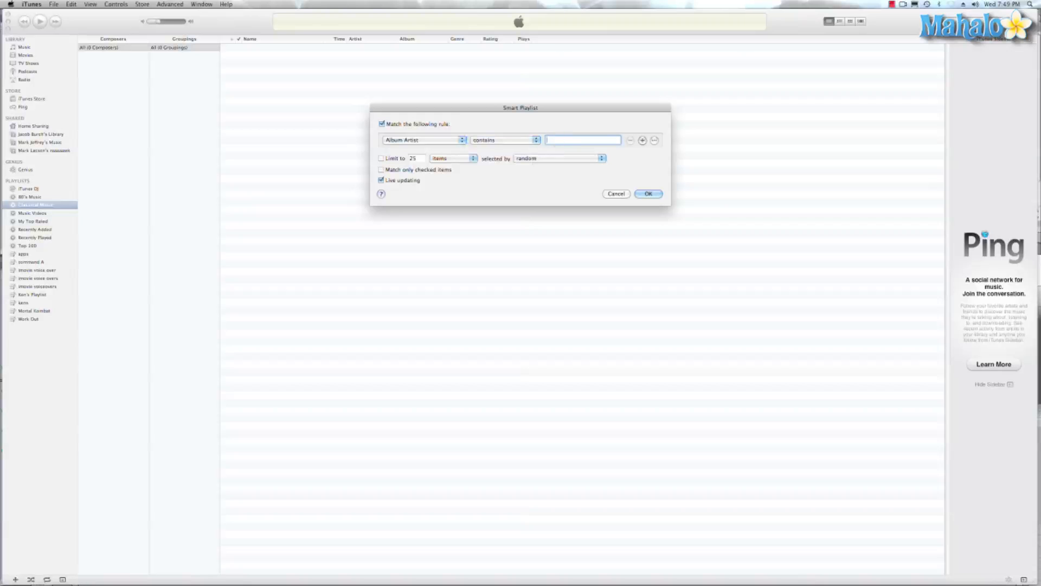
type("Michael Jackson")
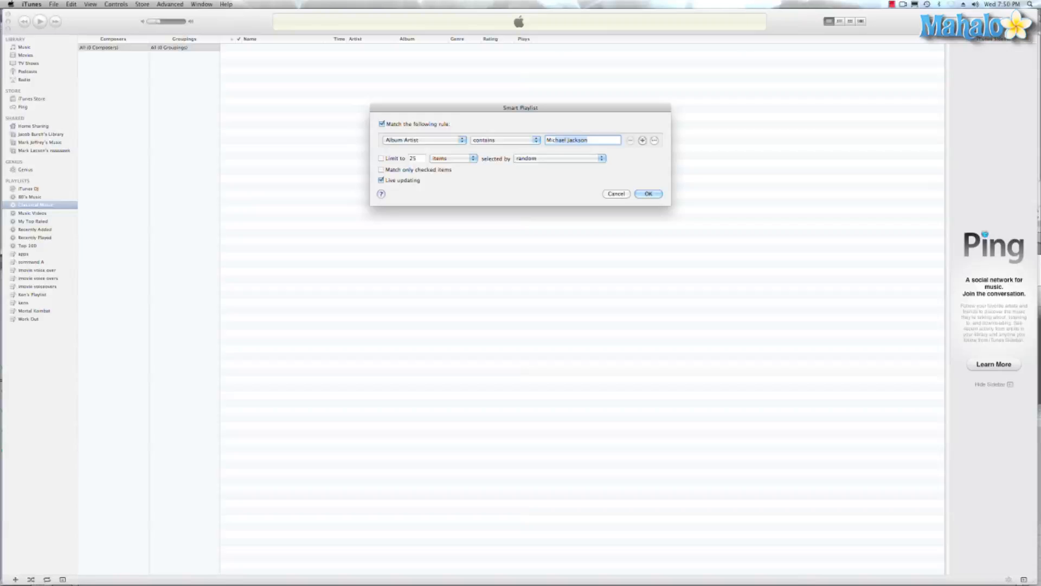
left_click(647, 193)
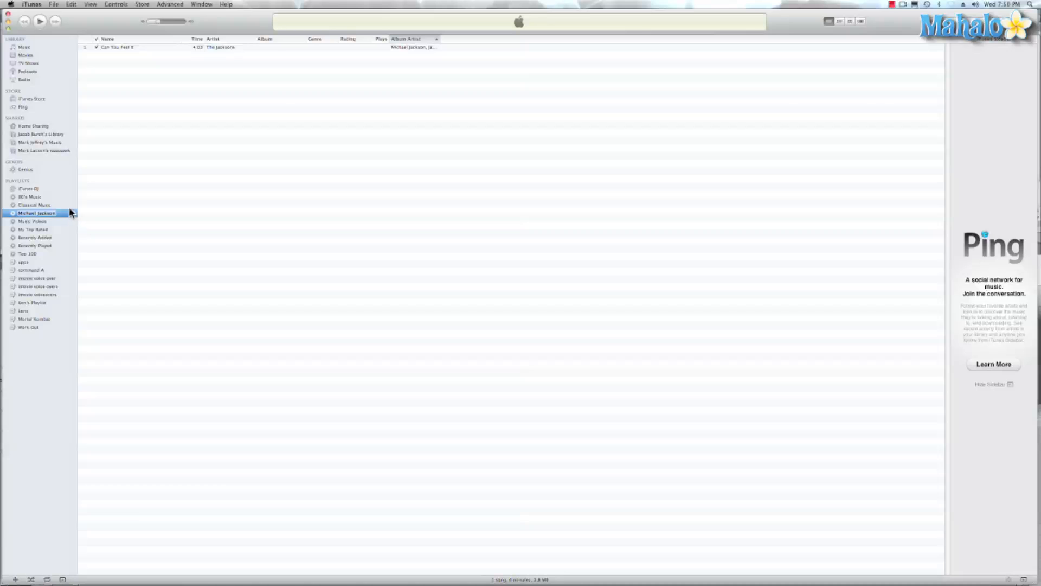
right_click(37, 212)
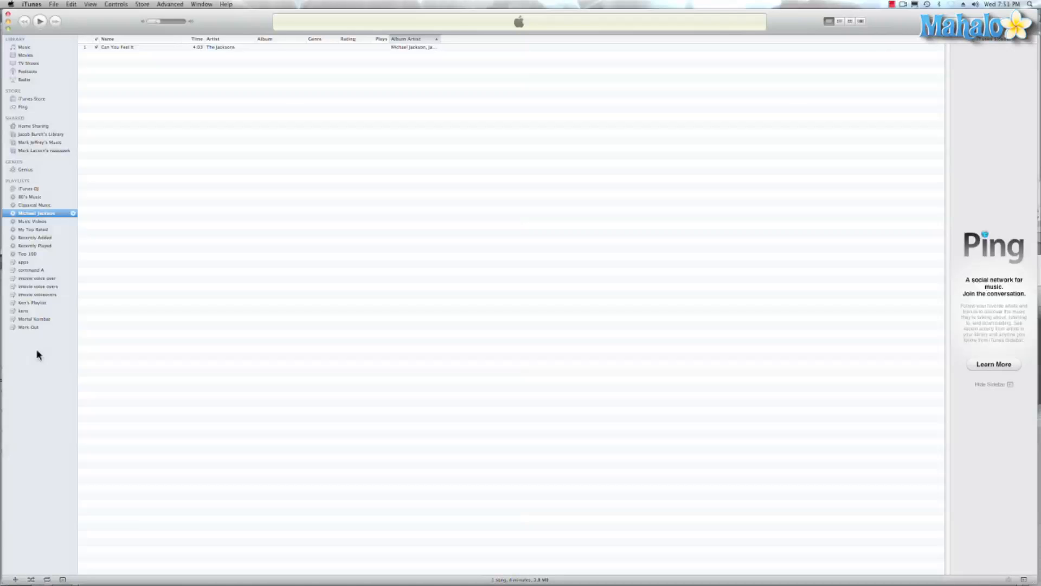
mouse_move(41, 414)
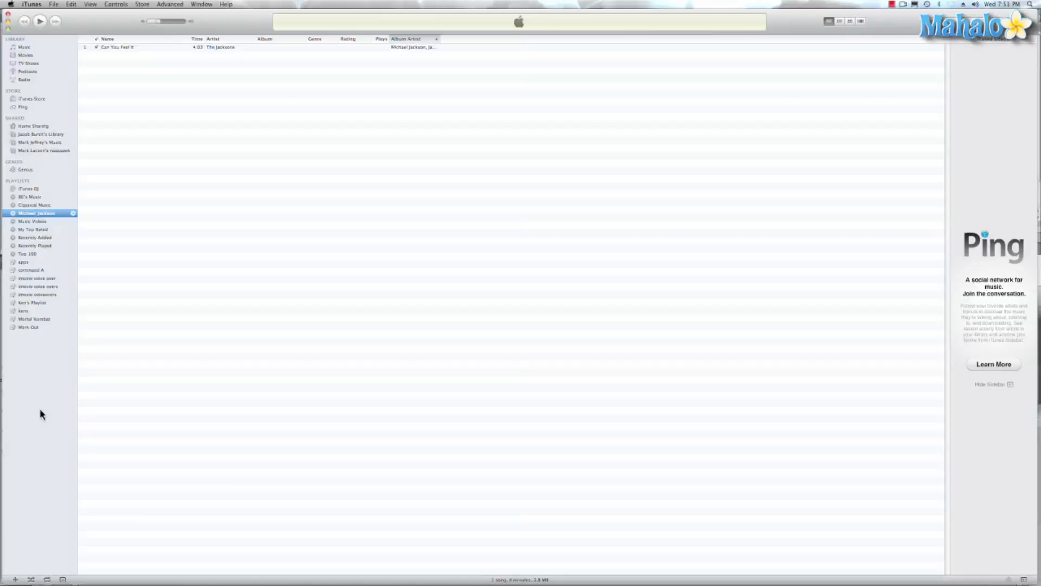
left_click(53, 4)
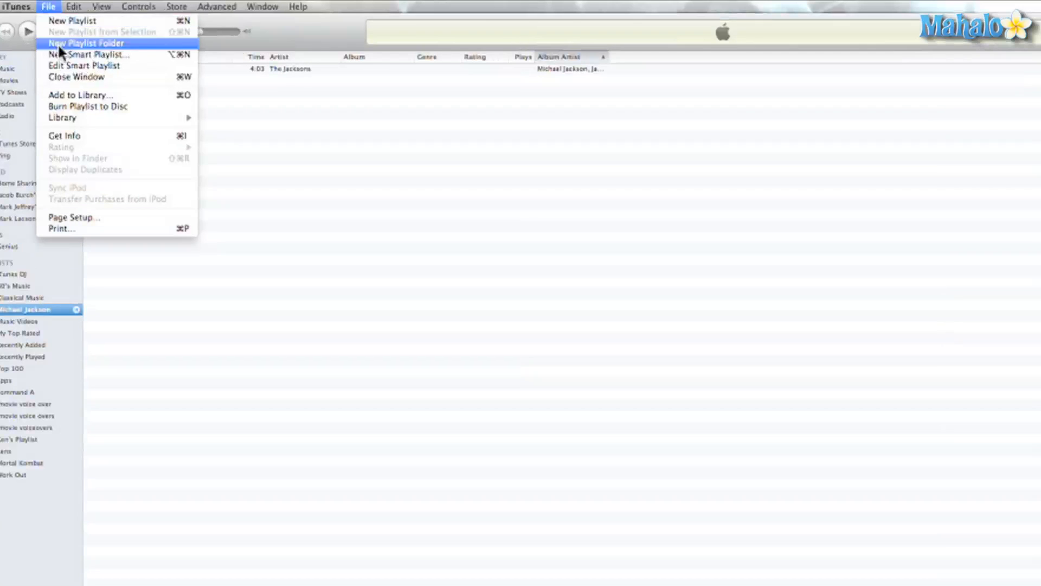
mouse_move(86, 54)
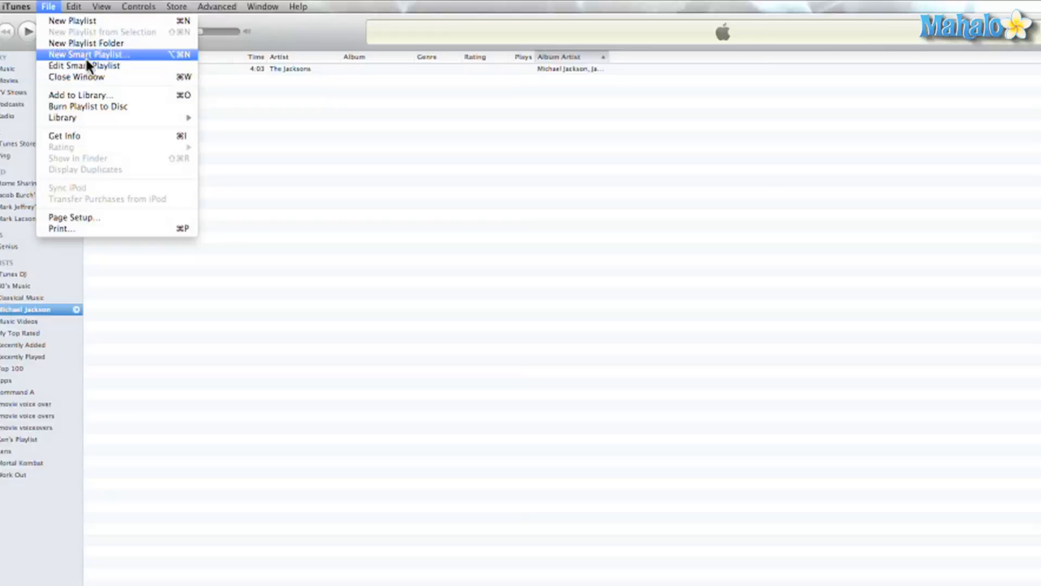
Show the Top 100 playlist of most-played songs and bring up its actions menu.
left_click(87, 54)
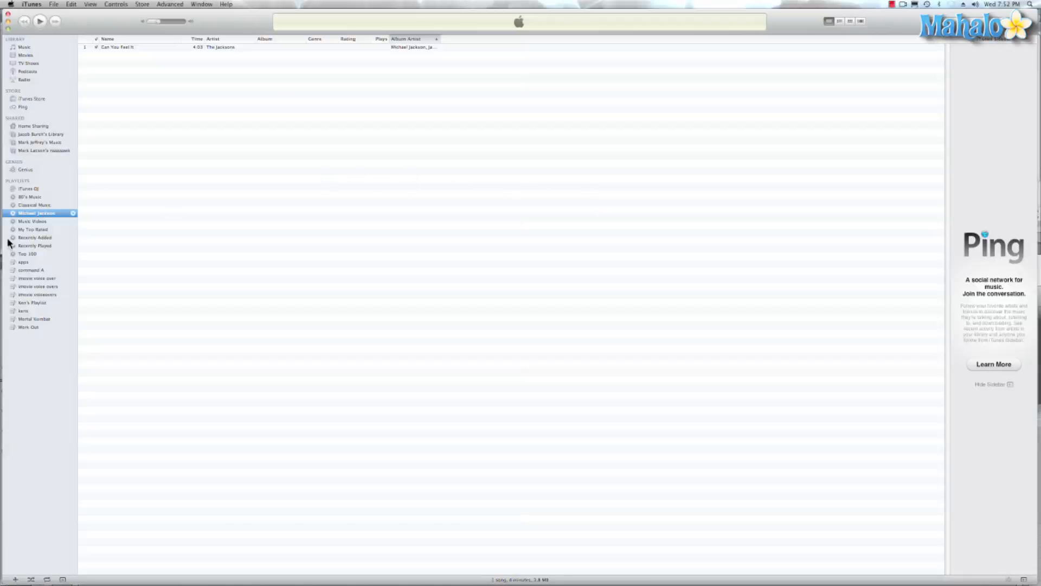
left_click(28, 254)
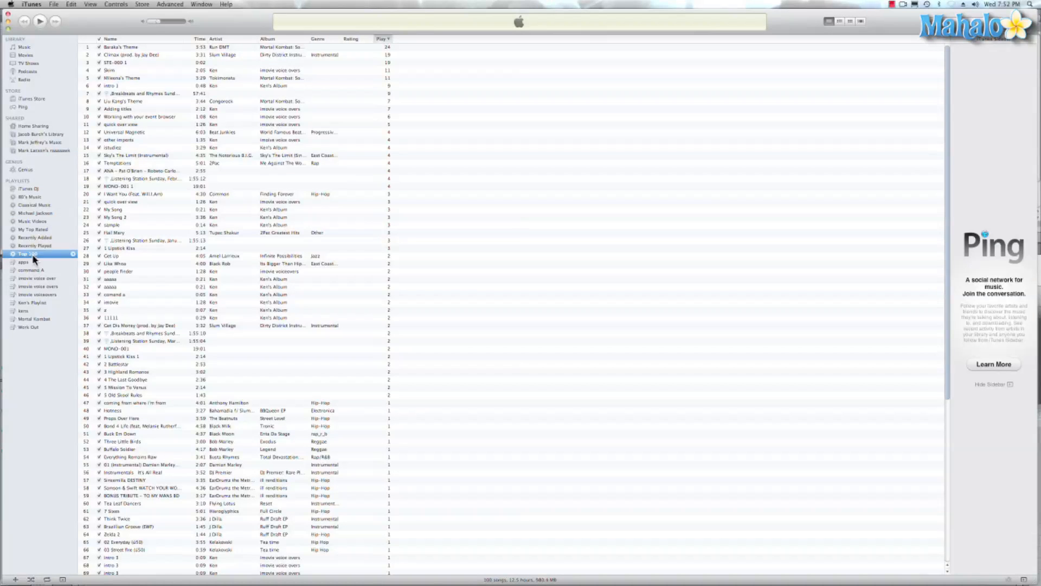
right_click(26, 254)
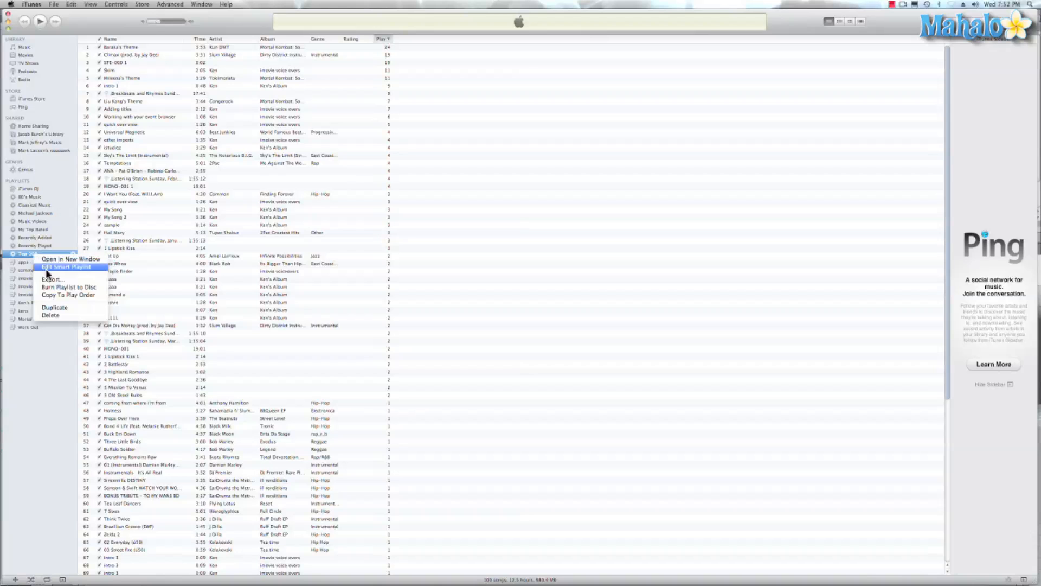
Limit the Top 100 smart playlist to the 25 most-played items and confirm.
left_click(65, 267)
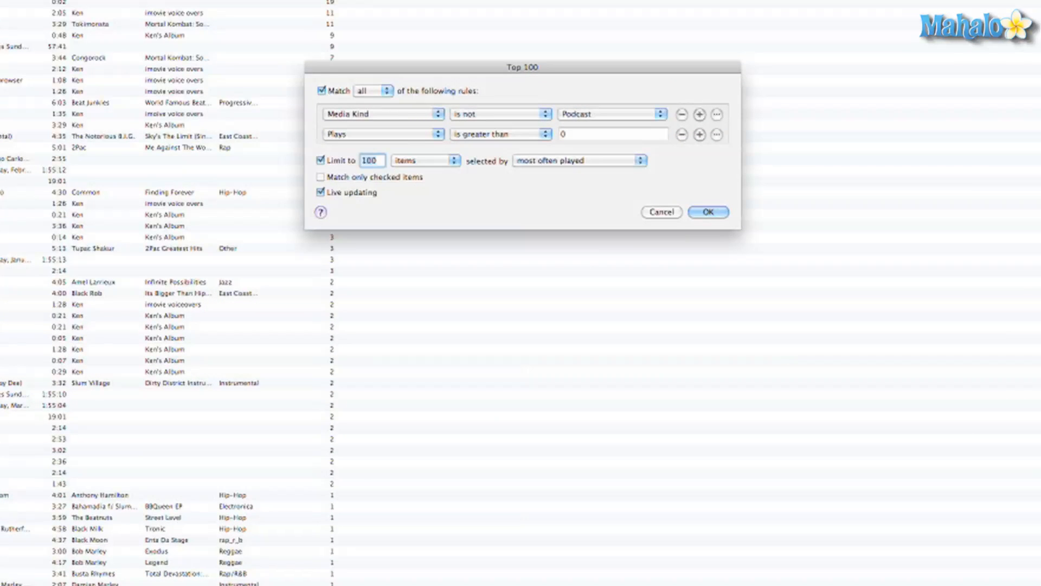
type("25")
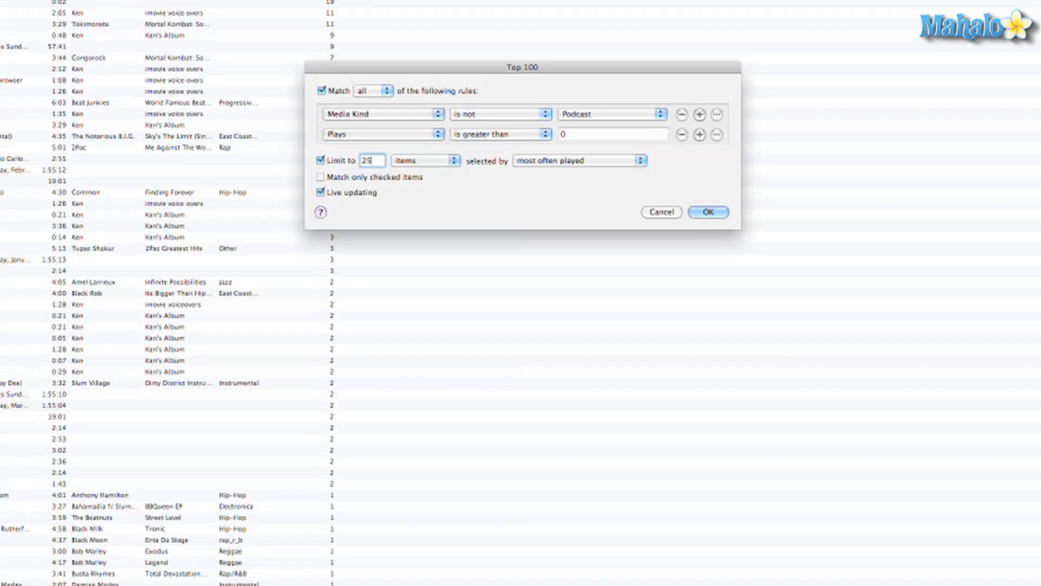
left_click(707, 212)
type("Top 25")
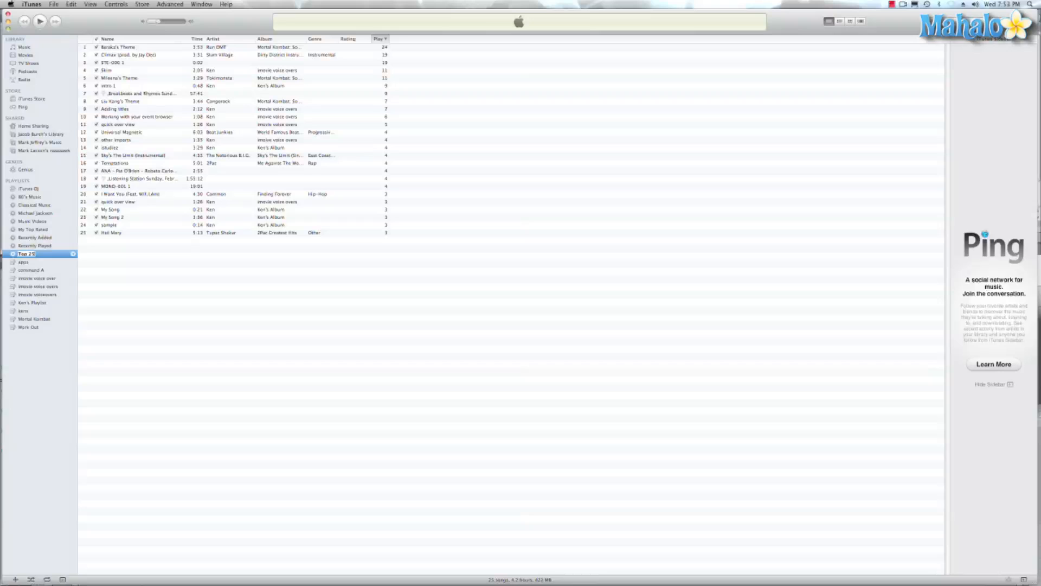
mouse_move(26, 294)
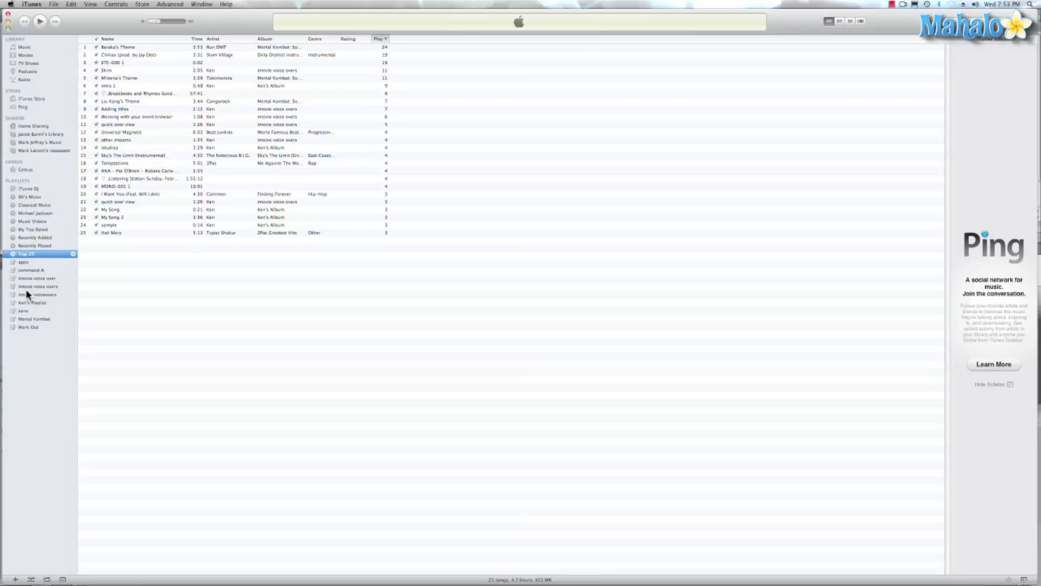